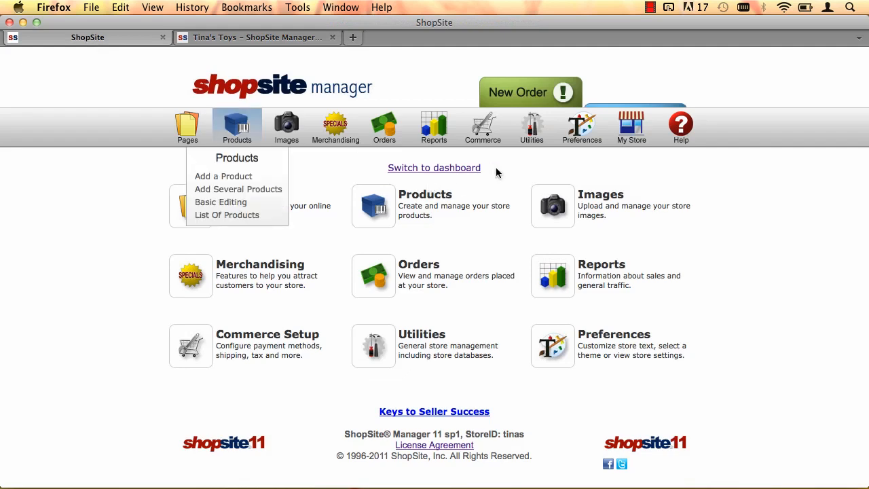
- Set Enable Mobile to On in the Preferences > Mobile settings
{"action": "left_click", "coordinate": [581, 128]}
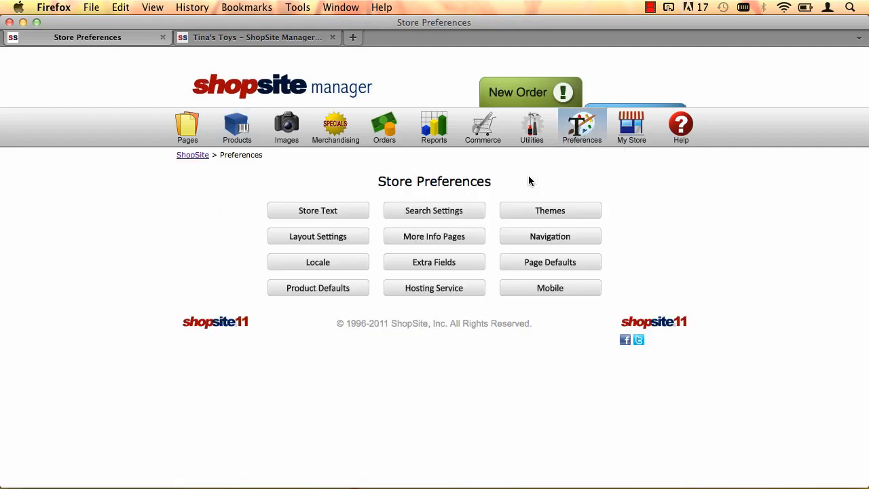
{"action": "left_click", "coordinate": [550, 288]}
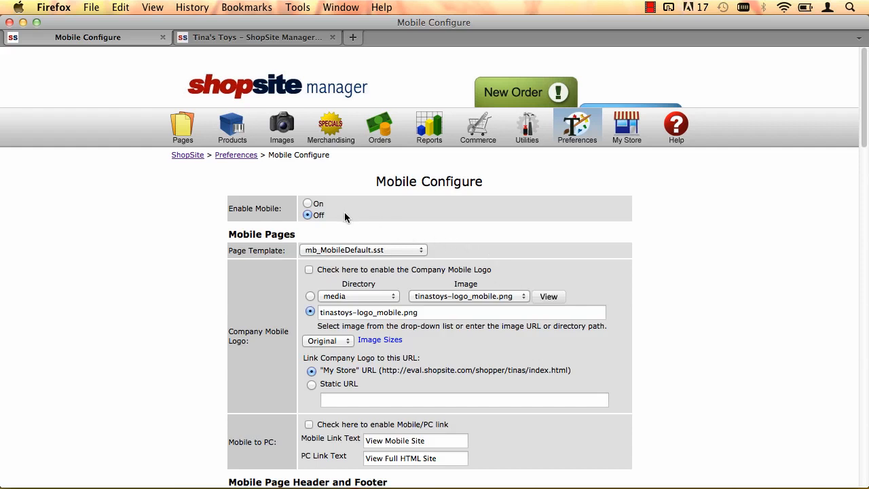
{"action": "left_click", "coordinate": [307, 204]}
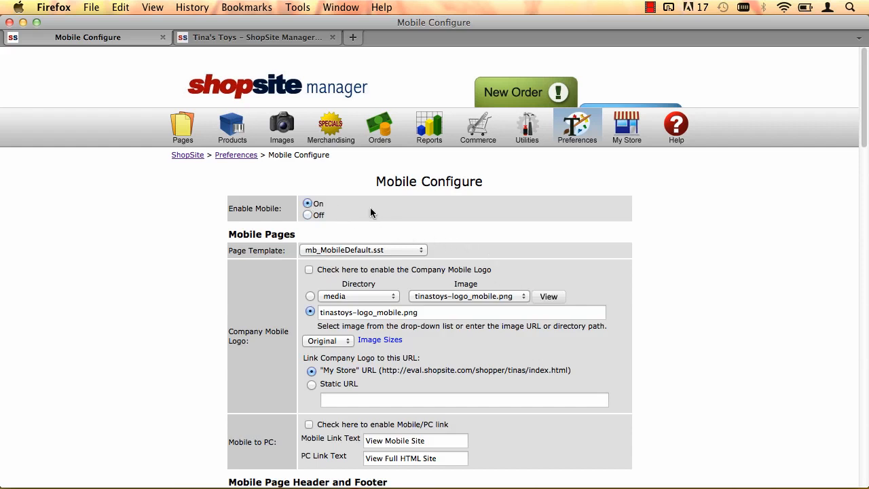
- Enable the Company Mobile Logo checkbox so the logo shows on mobile pages
{"action": "scroll", "scroll_direction": "down", "scroll_amount": 3}
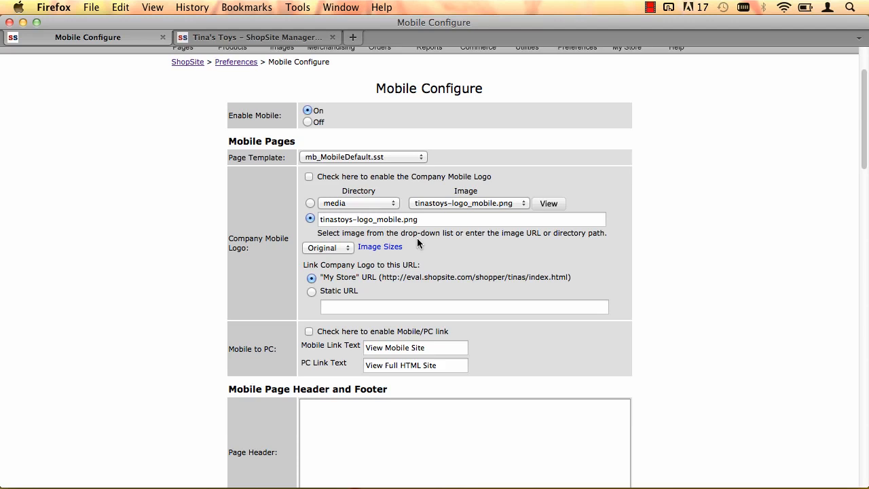
{"action": "mouse_move", "coordinate": [387, 216]}
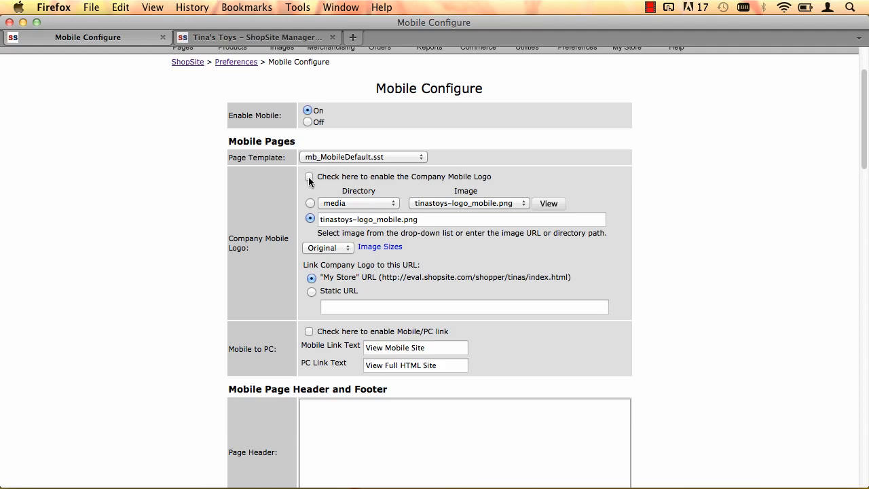
{"action": "left_click", "coordinate": [309, 177]}
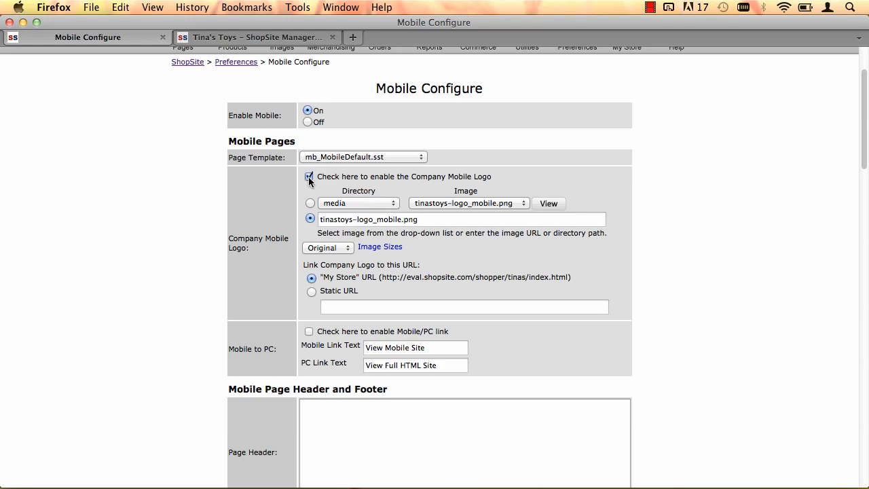
{"action": "scroll", "scroll_direction": "down", "scroll_amount": 3}
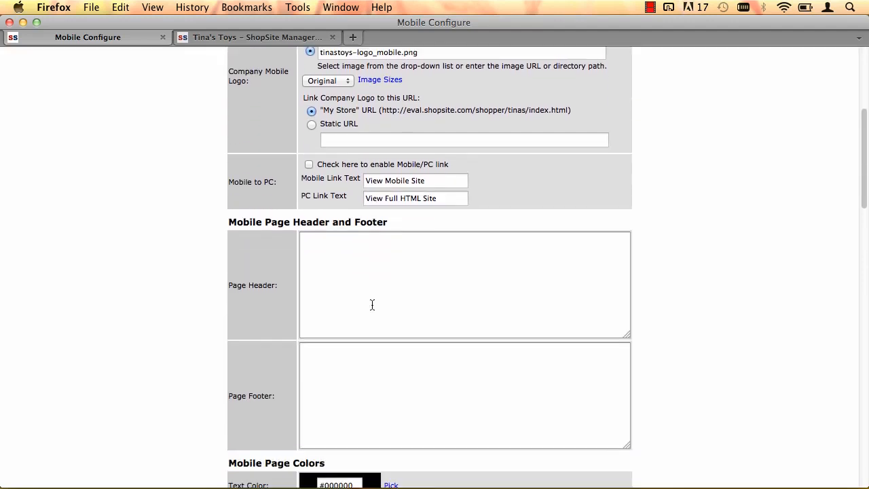
- Enable the Mobile/PC link checkbox so visitors can switch site versions
{"action": "scroll", "scroll_direction": "down", "scroll_amount": 3}
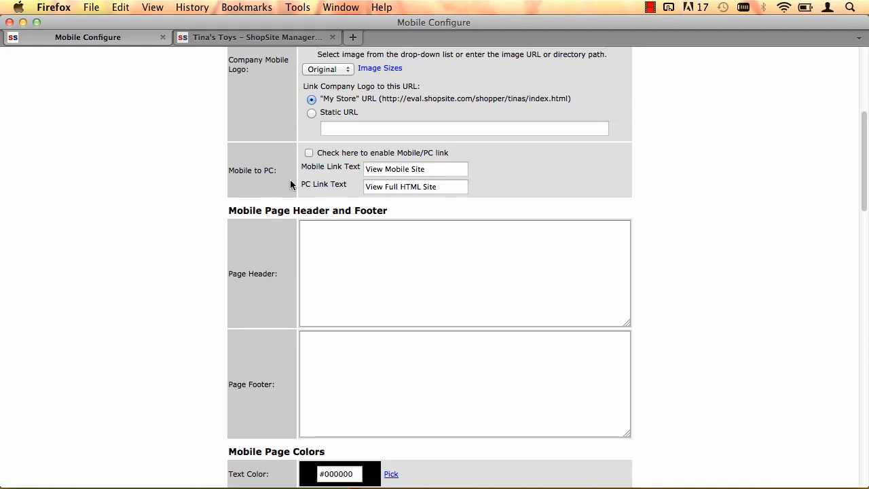
{"action": "left_click", "coordinate": [309, 152]}
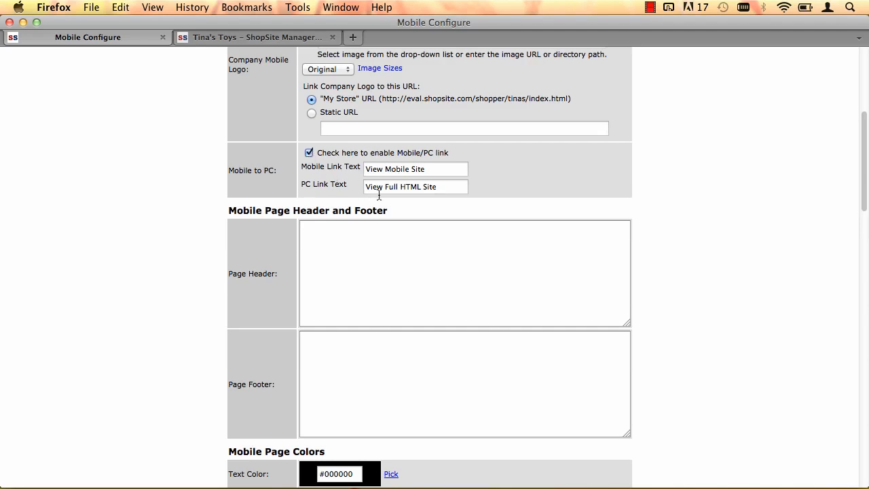
{"action": "mouse_move", "coordinate": [346, 222]}
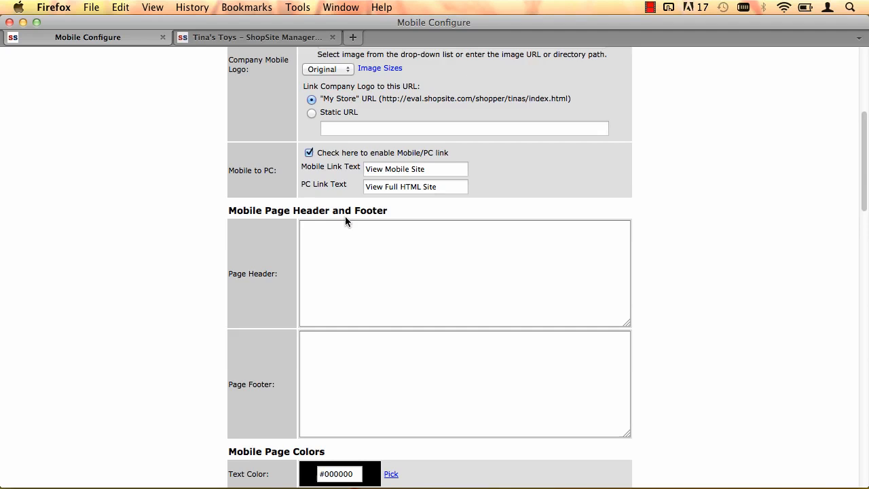
{"action": "mouse_move", "coordinate": [391, 277]}
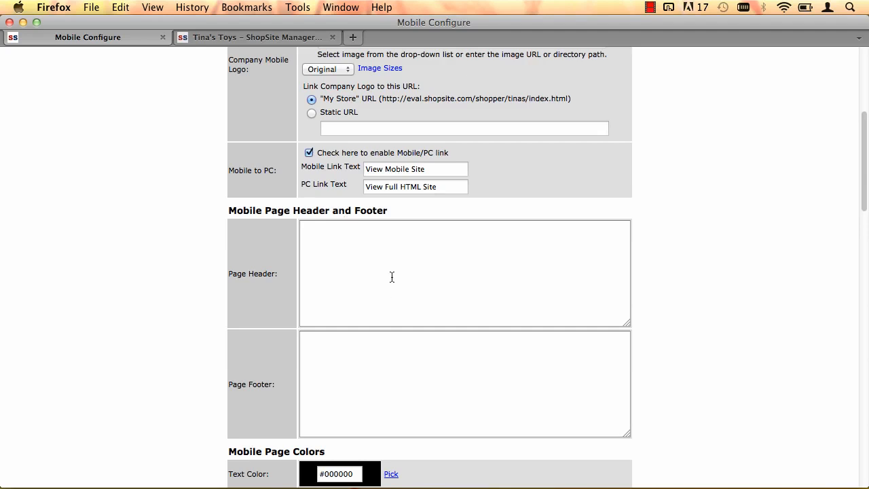
{"action": "scroll", "scroll_direction": "down", "scroll_amount": 3}
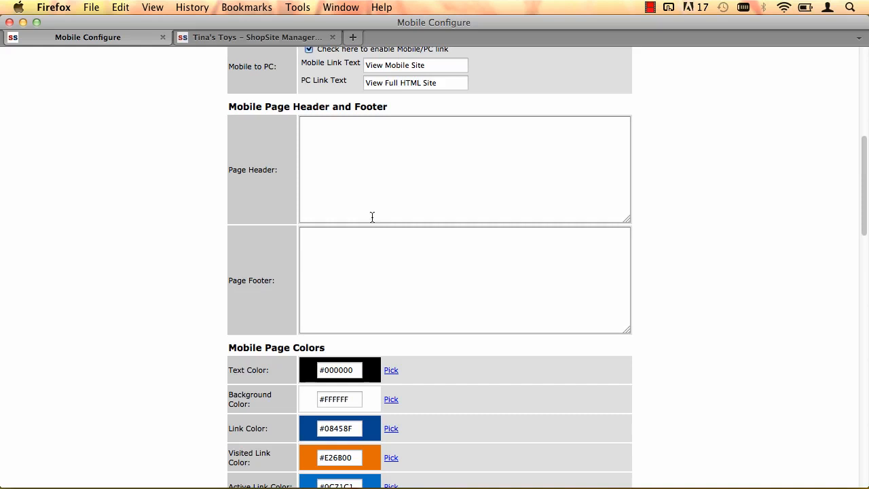
{"action": "mouse_move", "coordinate": [369, 280]}
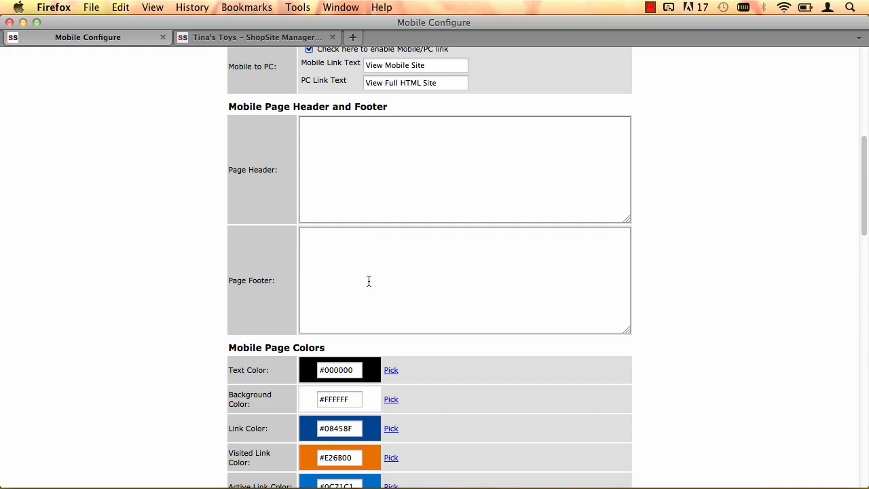
{"action": "scroll", "scroll_direction": "down", "scroll_amount": 3}
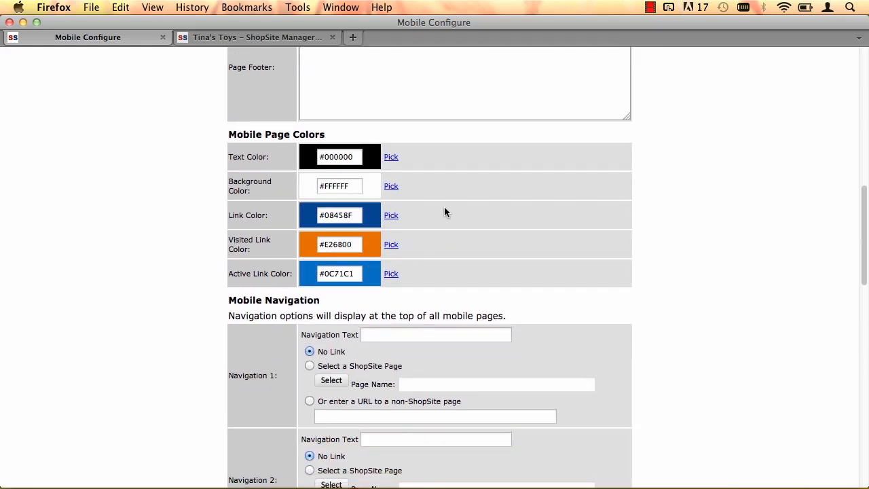
{"action": "mouse_move", "coordinate": [409, 171]}
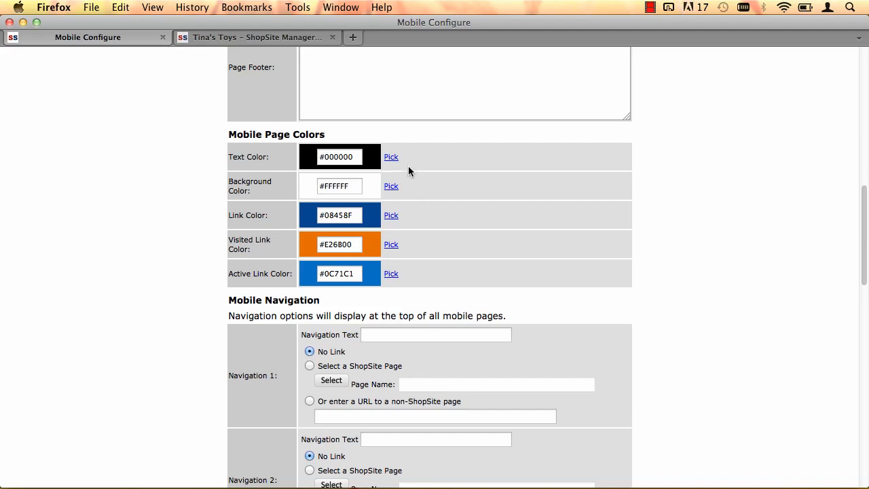
{"action": "mouse_move", "coordinate": [428, 217]}
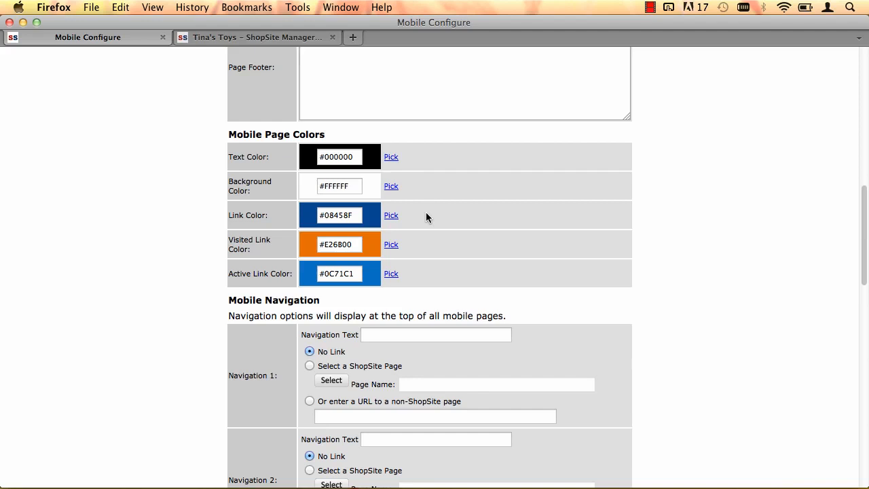
{"action": "mouse_move", "coordinate": [410, 279]}
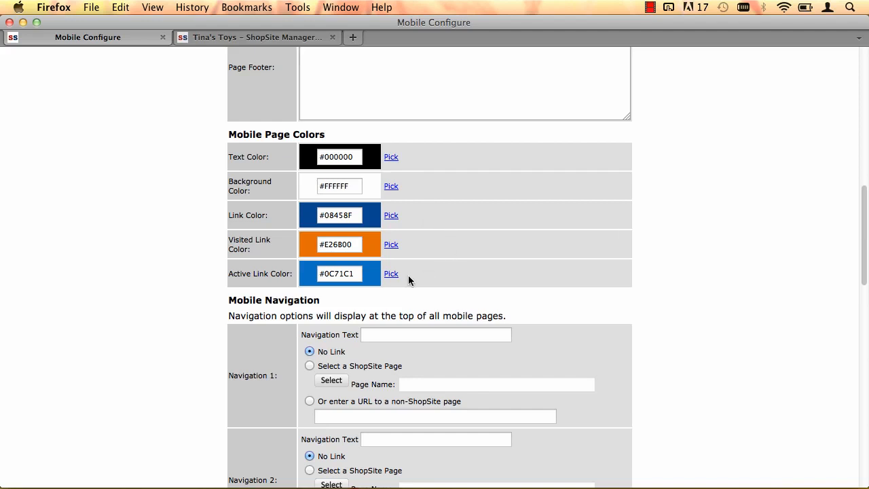
{"action": "mouse_move", "coordinate": [422, 255]}
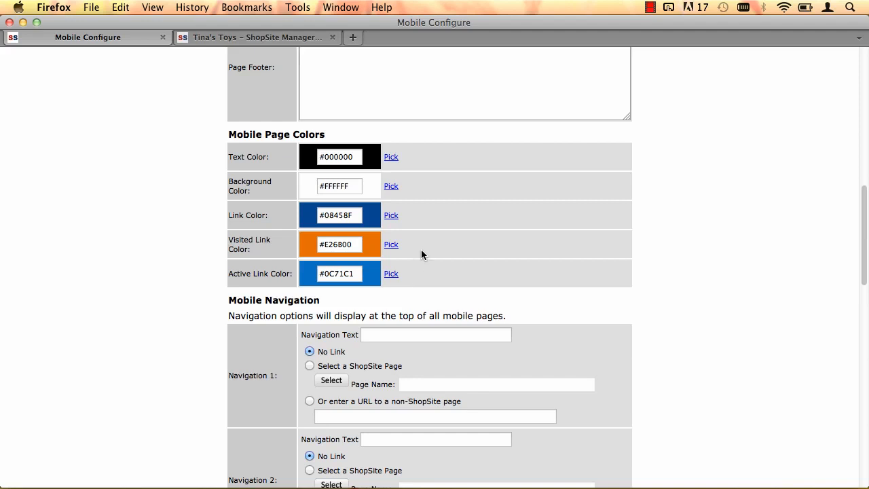
{"action": "mouse_move", "coordinate": [409, 236]}
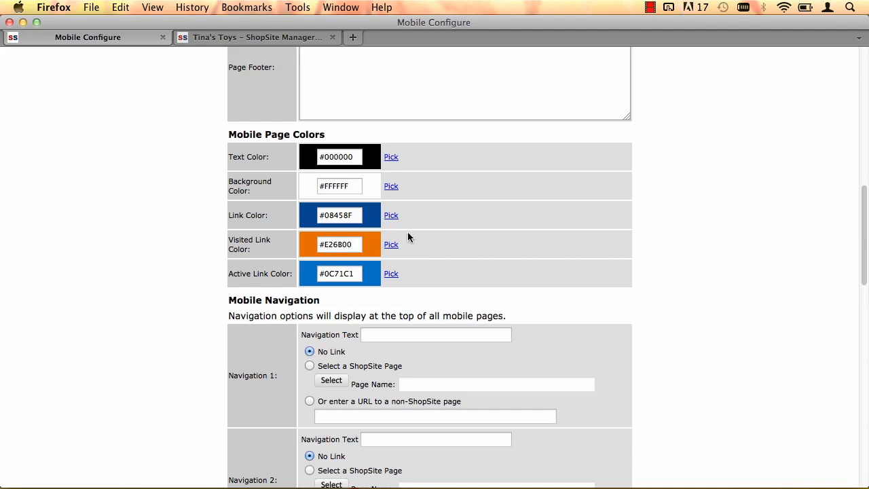
{"action": "left_click", "coordinate": [257, 38]}
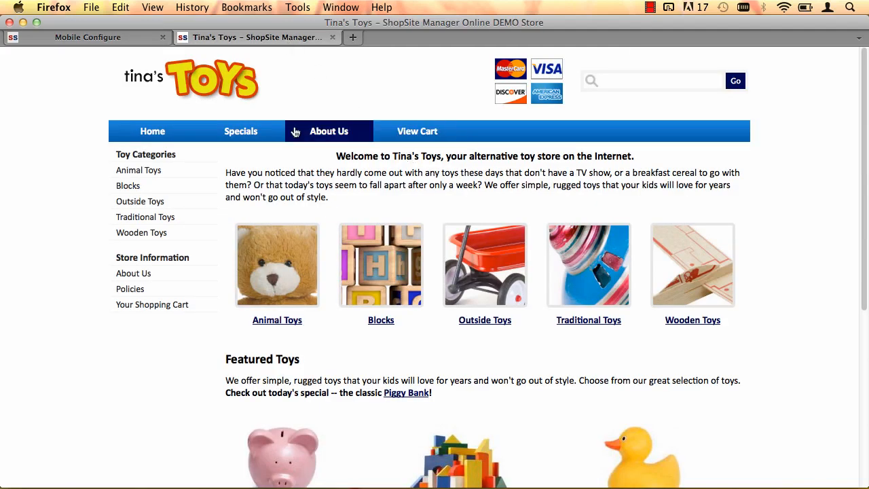
{"action": "left_click", "coordinate": [88, 38]}
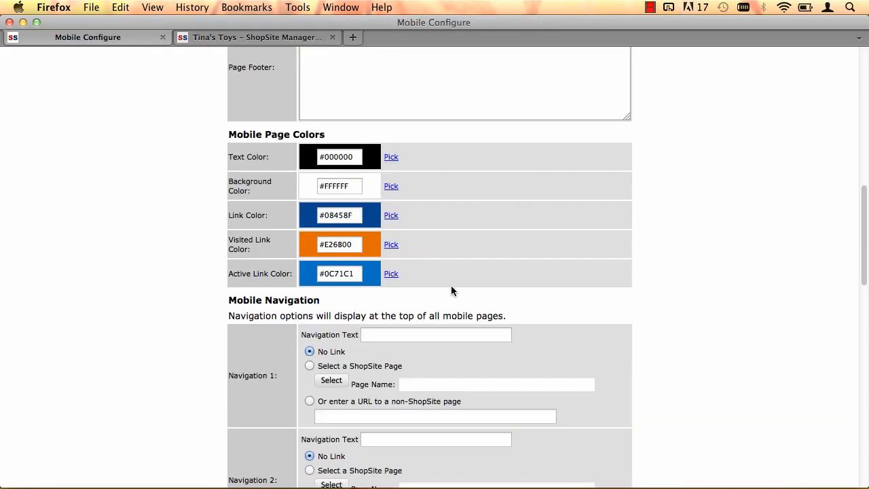
- Label Navigation 1 'Categories' and set it to link to a ShopSite page
{"action": "scroll", "scroll_direction": "down", "scroll_amount": 3}
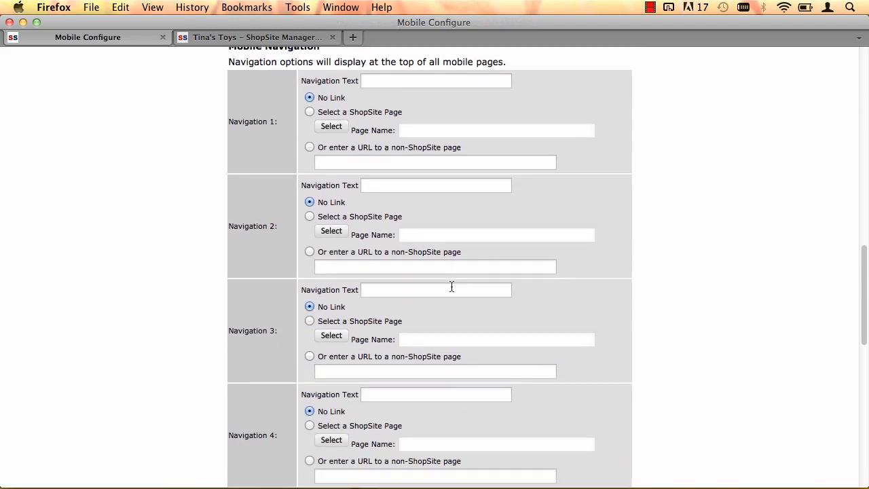
{"action": "scroll", "scroll_direction": "down", "scroll_amount": 3}
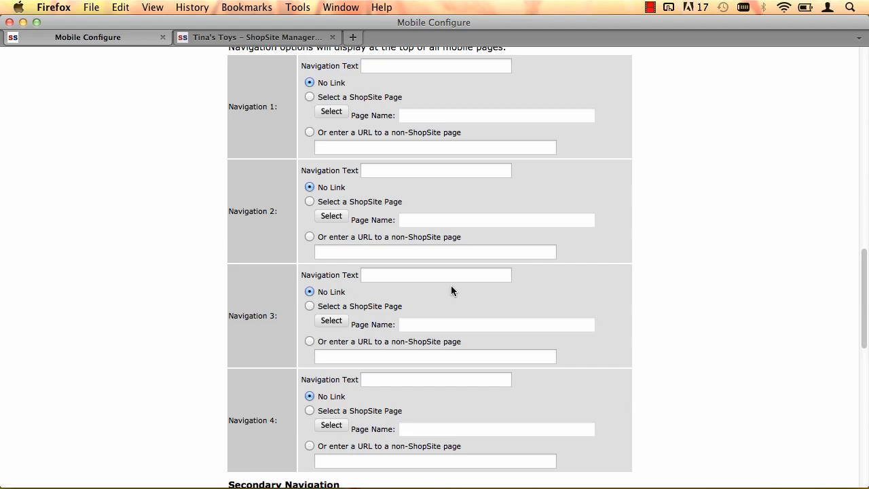
{"action": "left_click", "coordinate": [435, 66]}
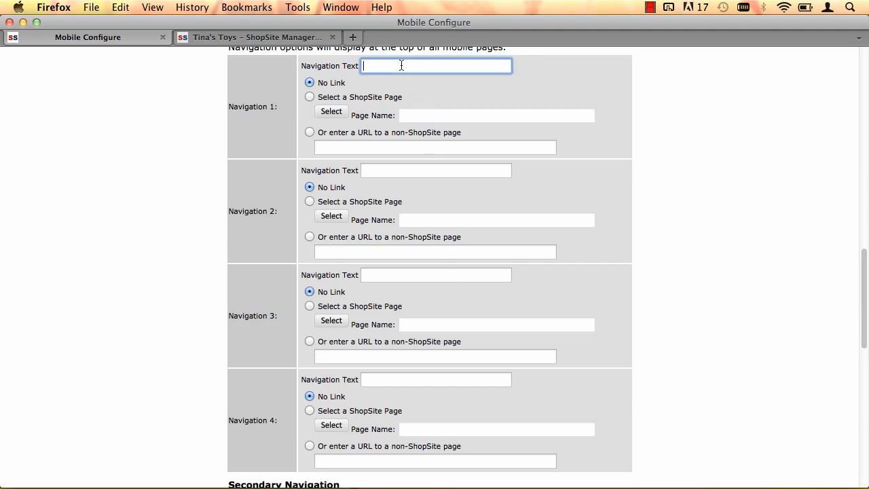
{"action": "type", "text": "Categorie"}
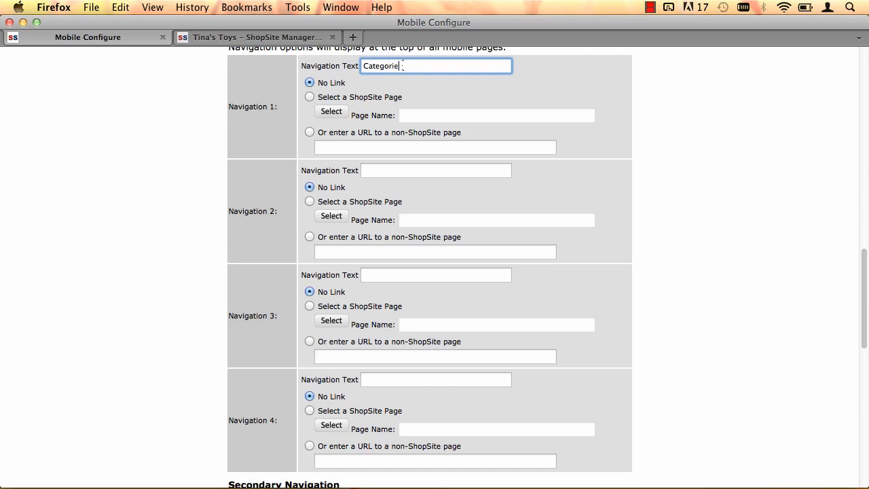
{"action": "type", "text": "s"}
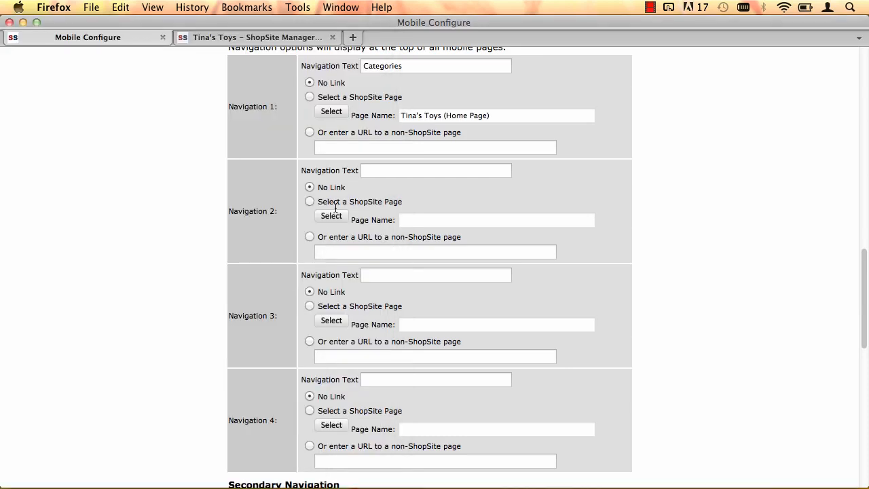
{"action": "left_click", "coordinate": [309, 96]}
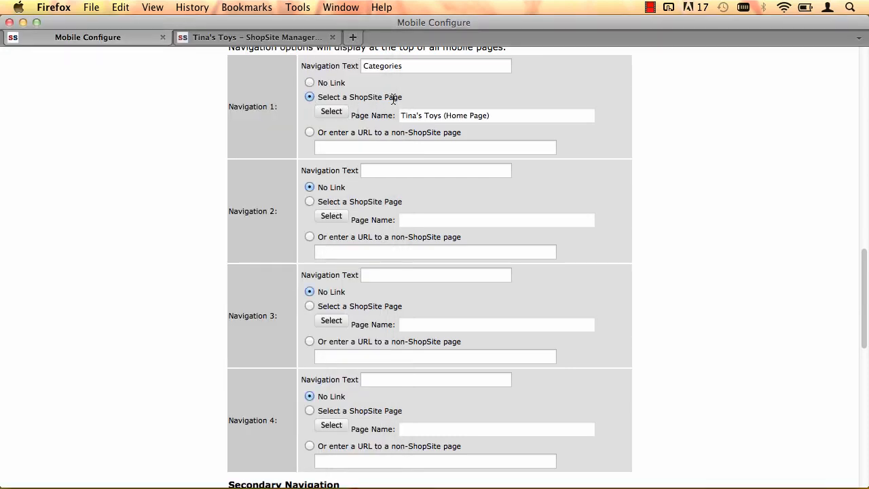
{"action": "mouse_move", "coordinate": [410, 199]}
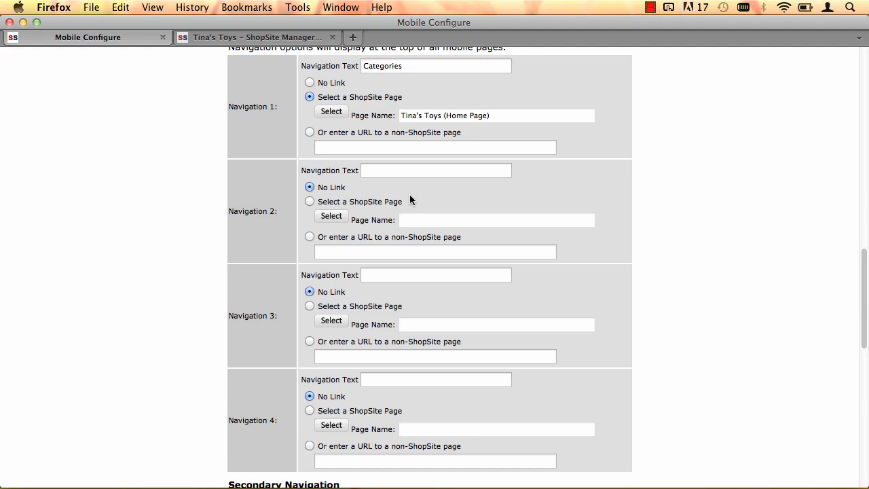
- Label Navigation 2 'Specials' and assign it the store's Specials page
{"action": "left_click", "coordinate": [435, 172]}
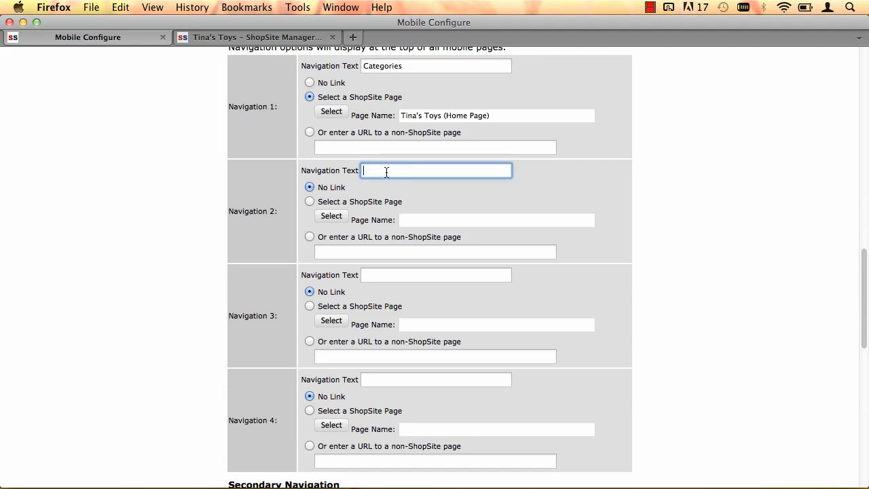
{"action": "type", "text": "S"}
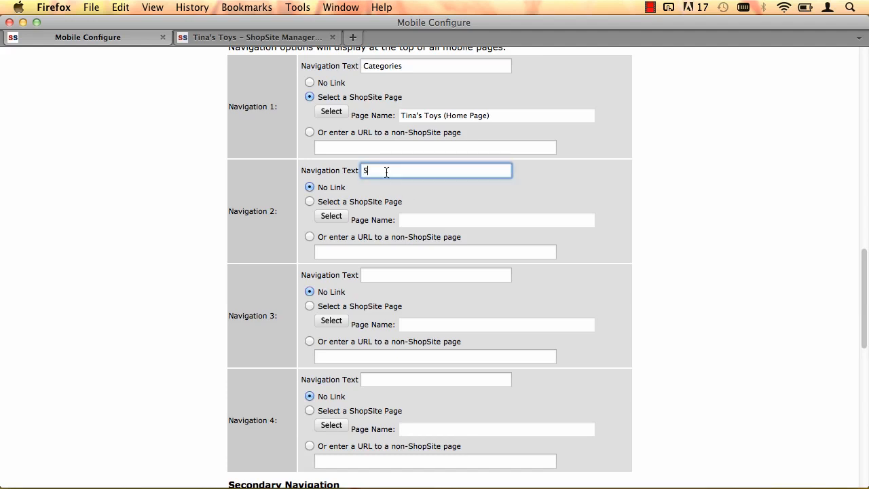
{"action": "type", "text": "pecials"}
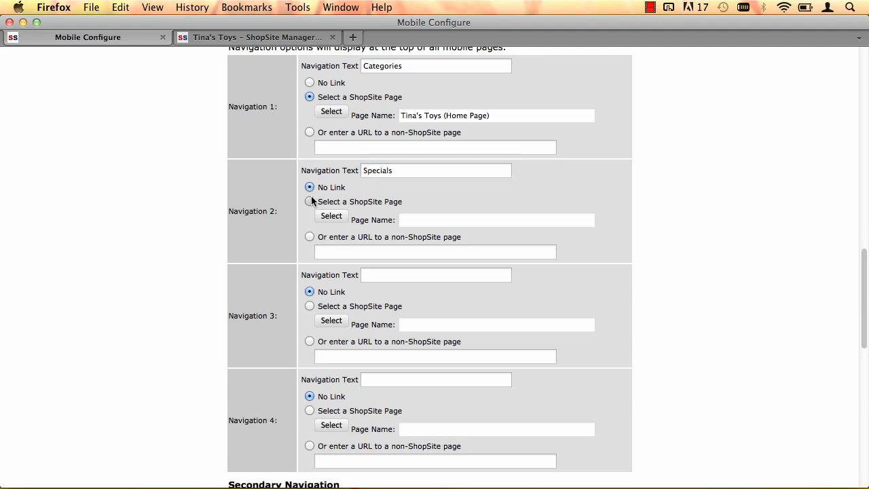
{"action": "left_click", "coordinate": [310, 201]}
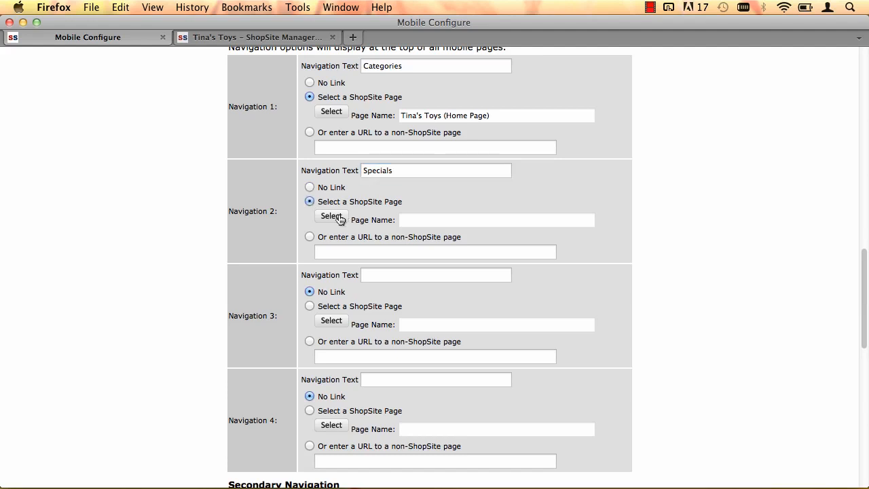
{"action": "left_click", "coordinate": [331, 216]}
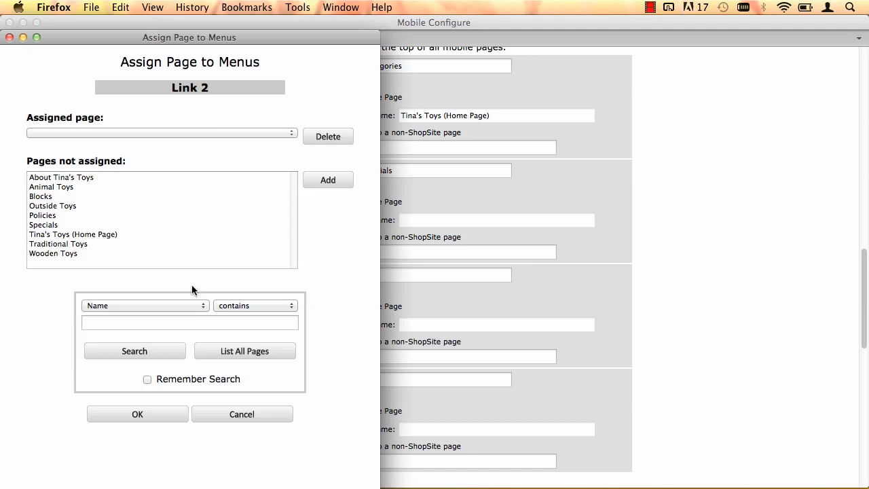
{"action": "left_click", "coordinate": [327, 179]}
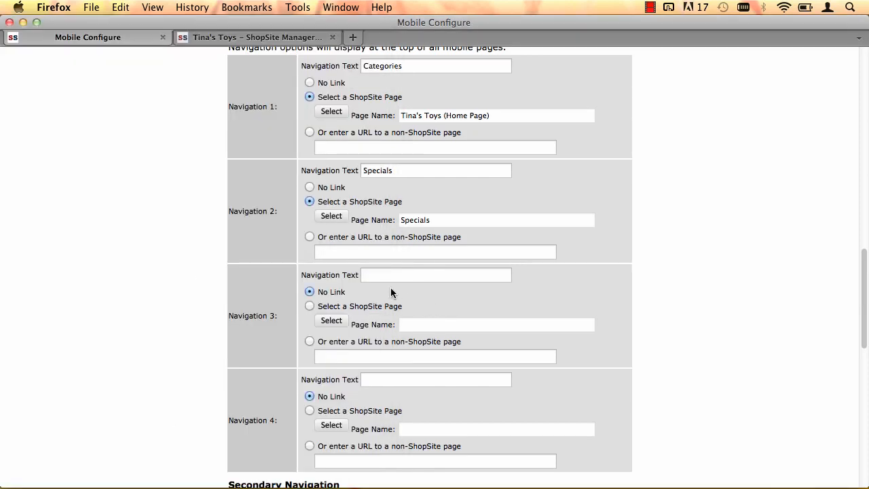
- Label Navigation 3 'Policies' and assign it the store's Policies page
{"action": "type", "text": "Policies"}
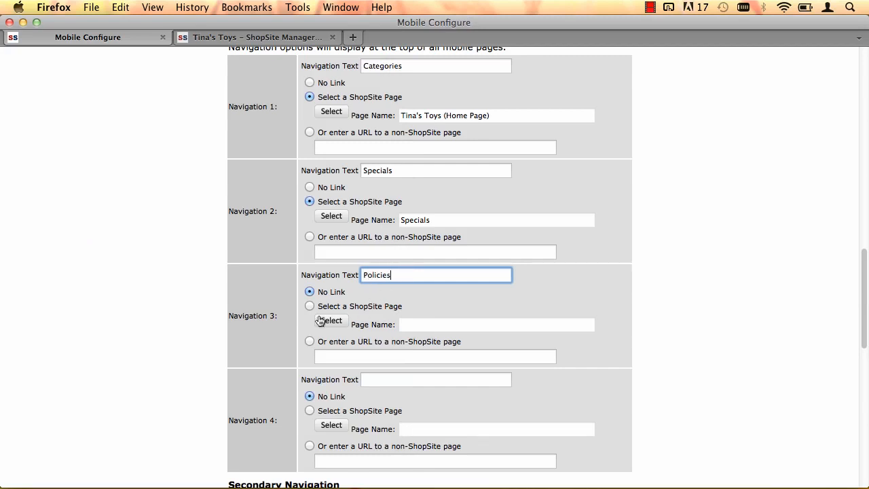
{"action": "left_click", "coordinate": [309, 307]}
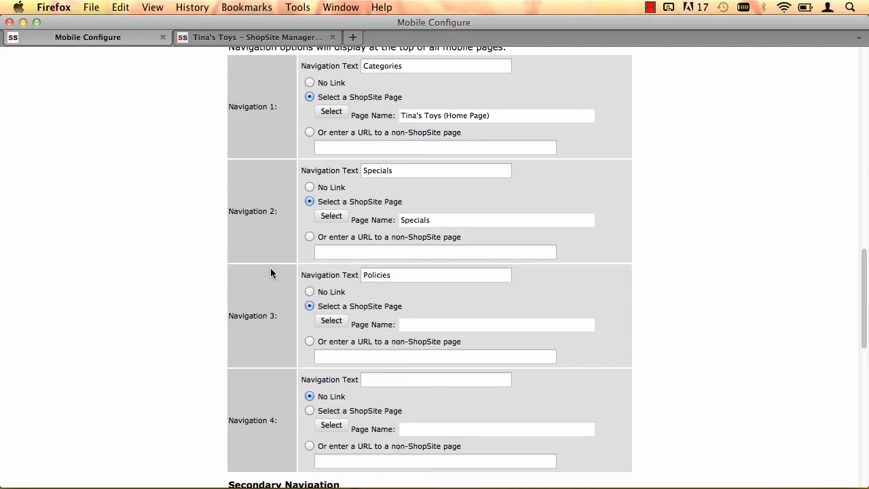
{"action": "left_click", "coordinate": [332, 320]}
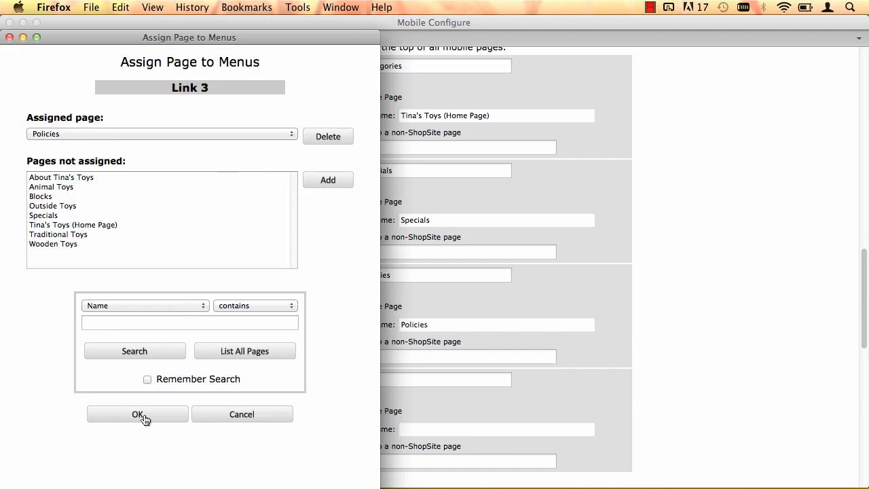
{"action": "left_click", "coordinate": [135, 414]}
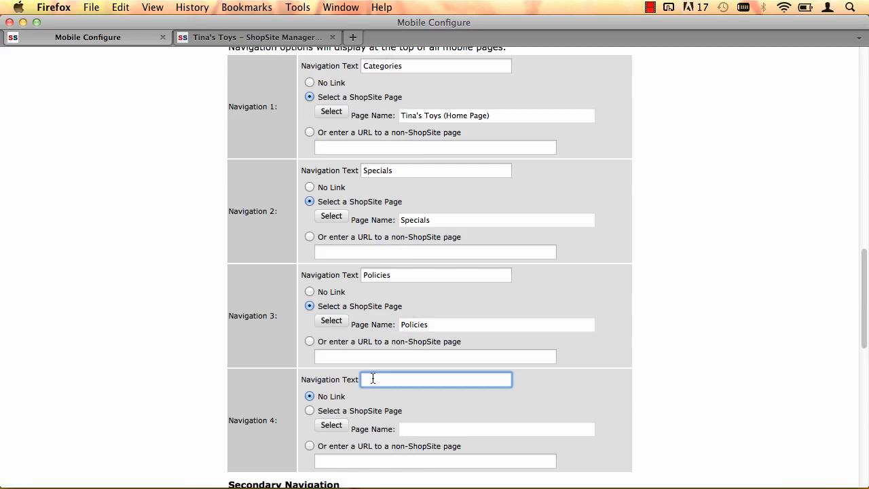
- Label Navigation 4 'View Cart' as a URL link and copy the cart address from the store tab
{"action": "type", "text": "View Cart"}
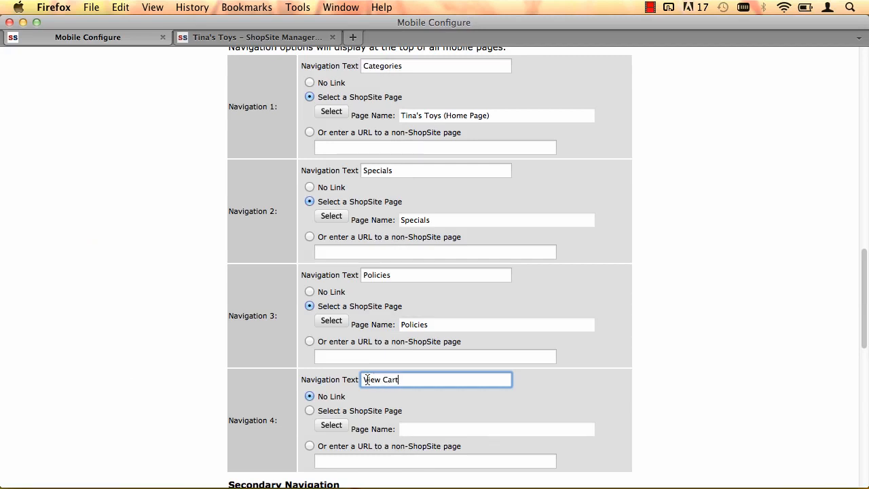
{"action": "scroll", "scroll_direction": "down", "scroll_amount": 3}
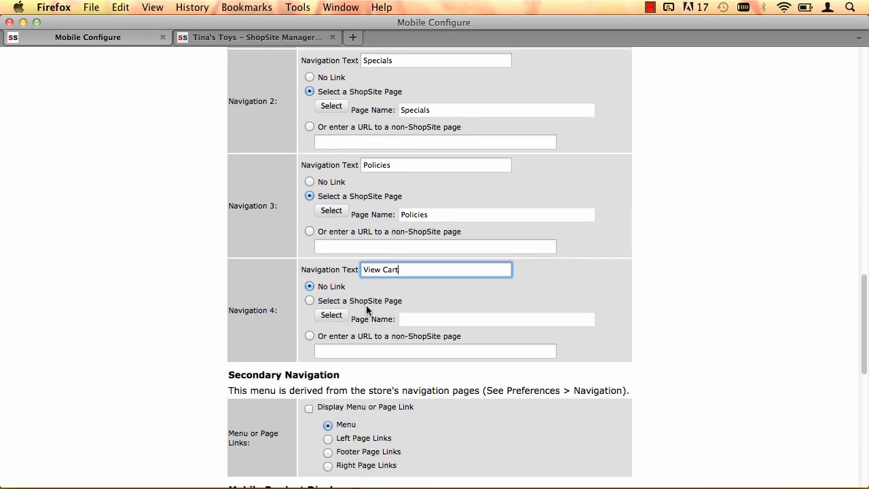
{"action": "left_click", "coordinate": [310, 336]}
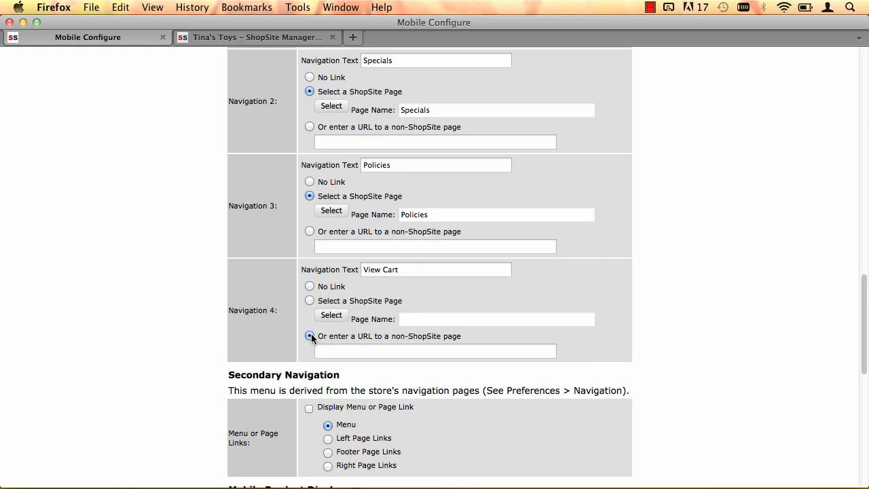
{"action": "left_click", "coordinate": [255, 38]}
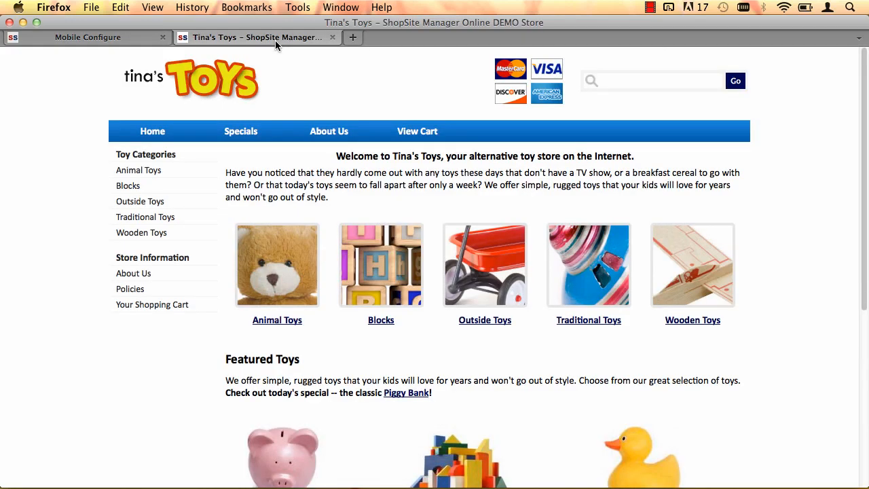
{"action": "mouse_move", "coordinate": [417, 130]}
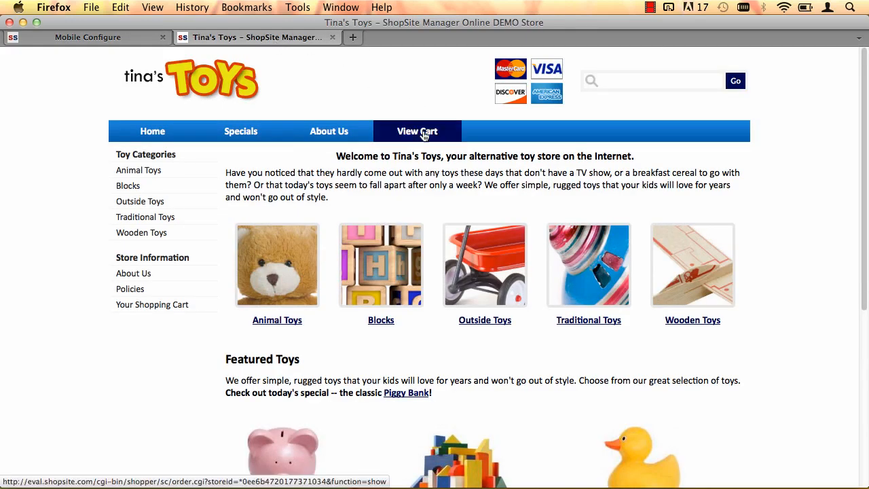
{"action": "right_click", "coordinate": [417, 131]}
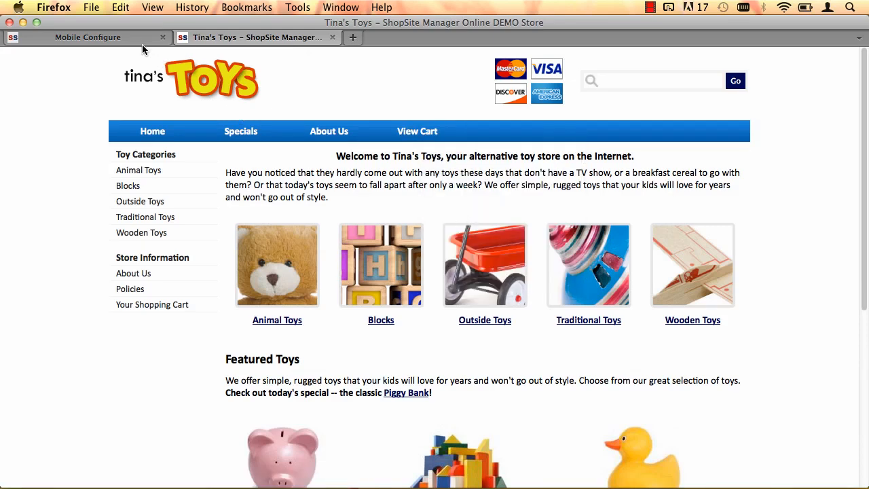
{"action": "left_click", "coordinate": [87, 38]}
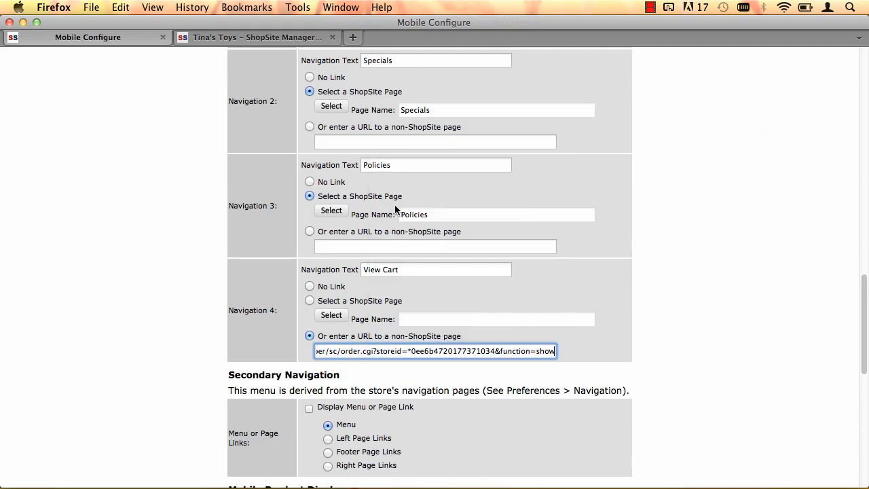
{"action": "scroll", "scroll_direction": "down", "scroll_amount": 3}
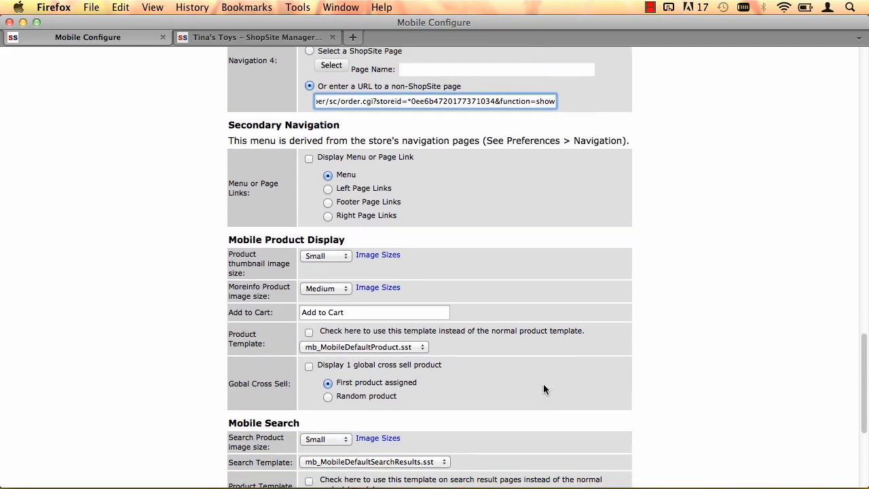
{"action": "mouse_move", "coordinate": [409, 222]}
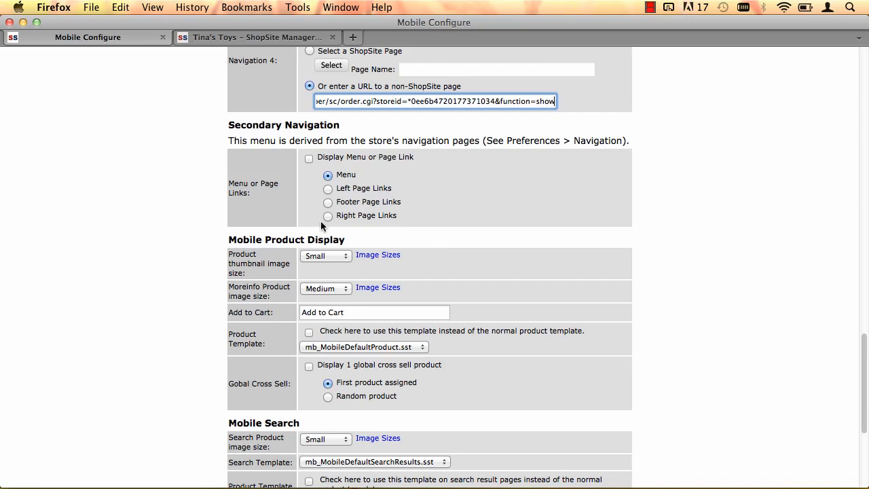
{"action": "left_click", "coordinate": [257, 38]}
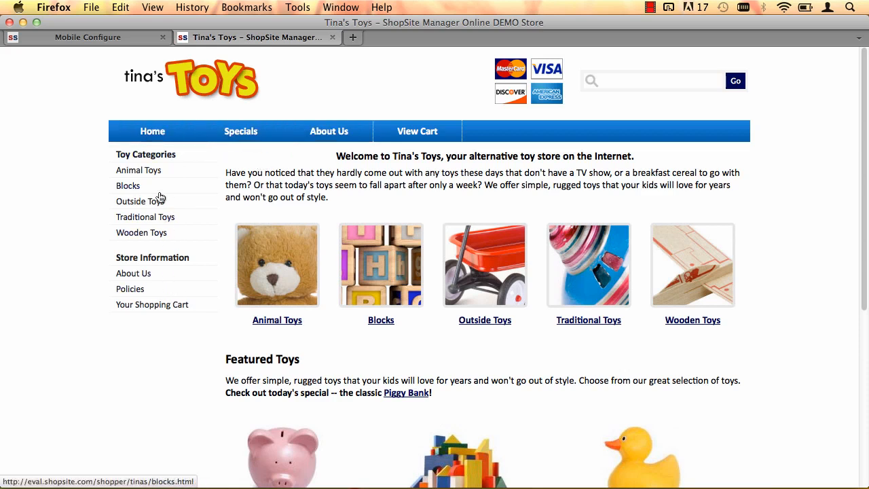
{"action": "mouse_move", "coordinate": [159, 198]}
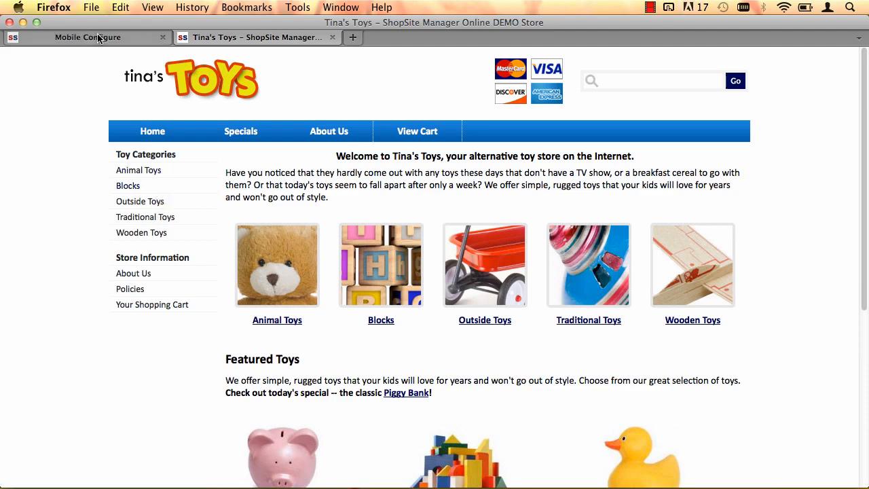
{"action": "left_click", "coordinate": [87, 38]}
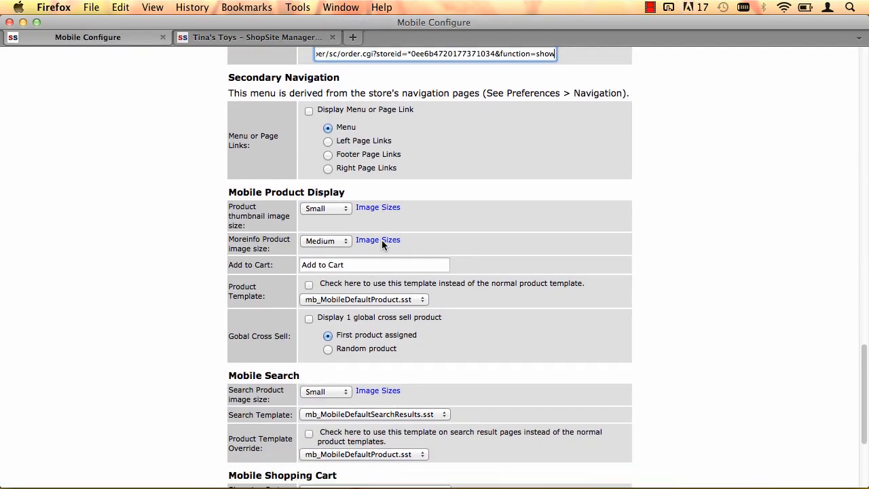
- Enable the mobile Product Template and Product Template Override checkboxes
{"action": "scroll", "scroll_direction": "down", "scroll_amount": 3}
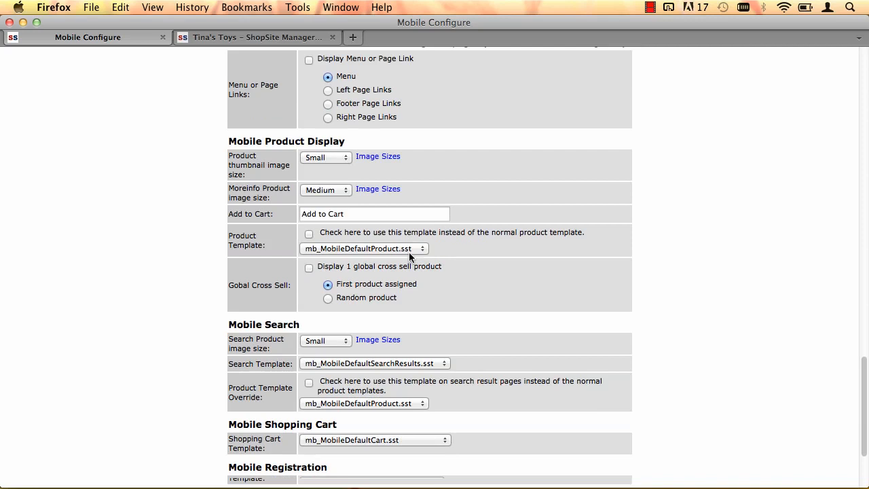
{"action": "scroll", "scroll_direction": "down", "scroll_amount": 3}
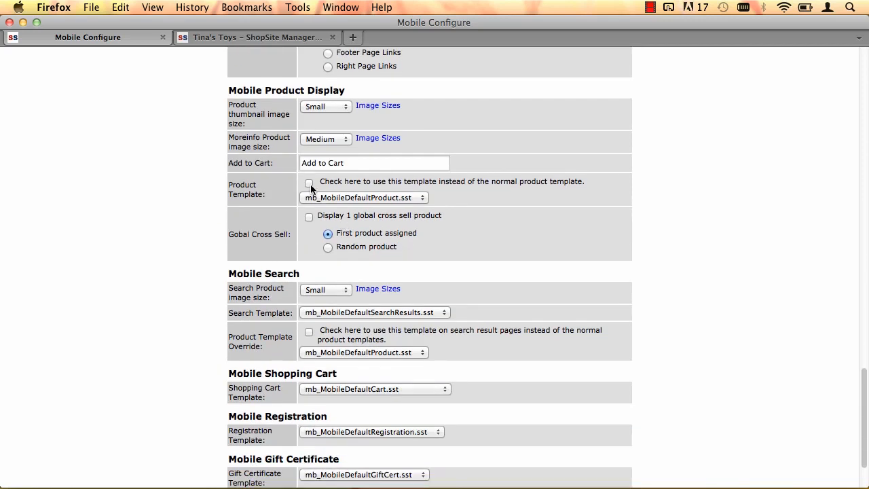
{"action": "left_click", "coordinate": [310, 182]}
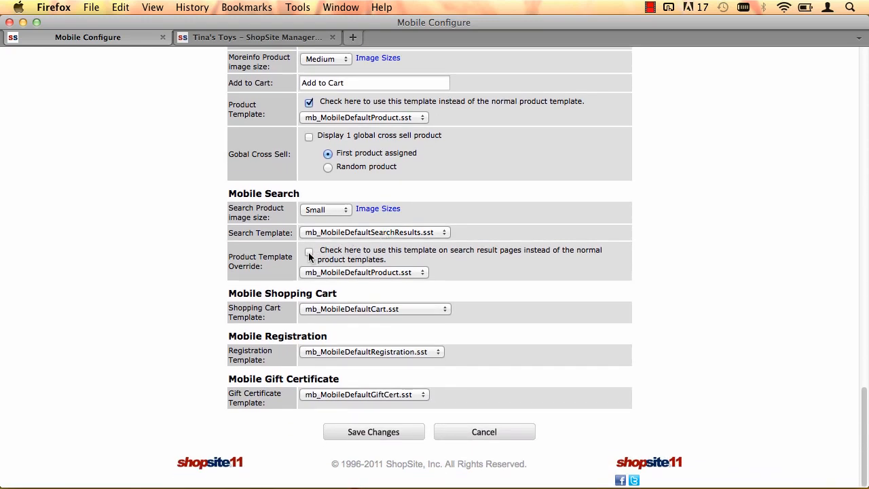
{"action": "left_click", "coordinate": [310, 251]}
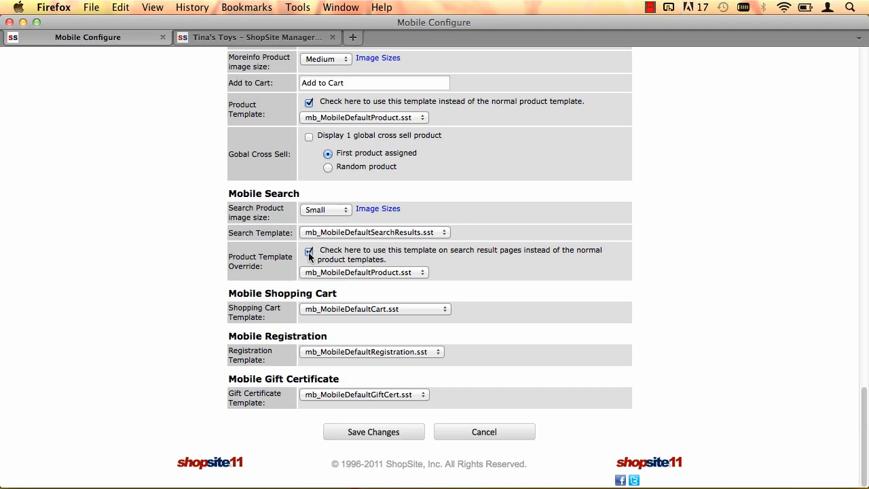
{"action": "left_click", "coordinate": [310, 251]}
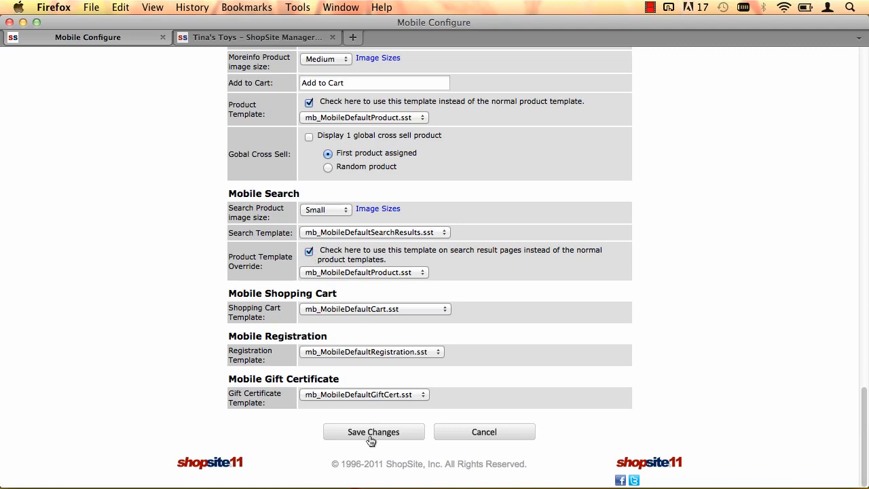
- Save the mobile configuration changes and publish the store
{"action": "left_click", "coordinate": [373, 431]}
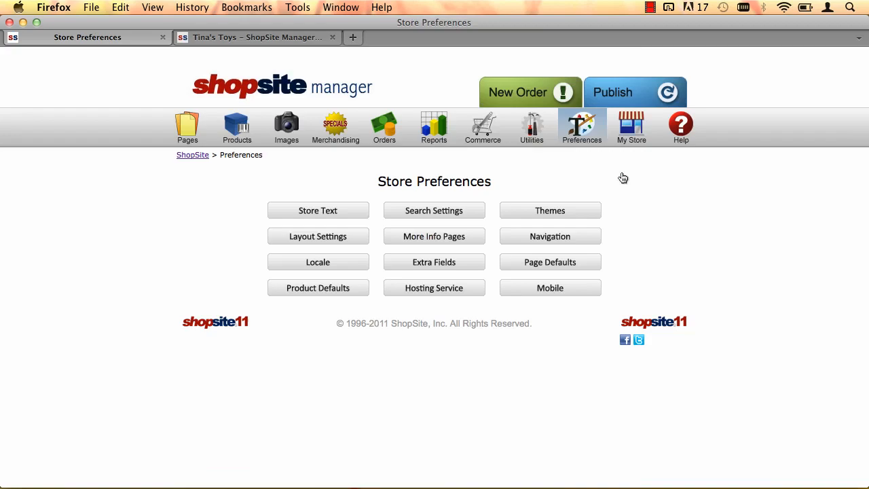
{"action": "left_click", "coordinate": [635, 93]}
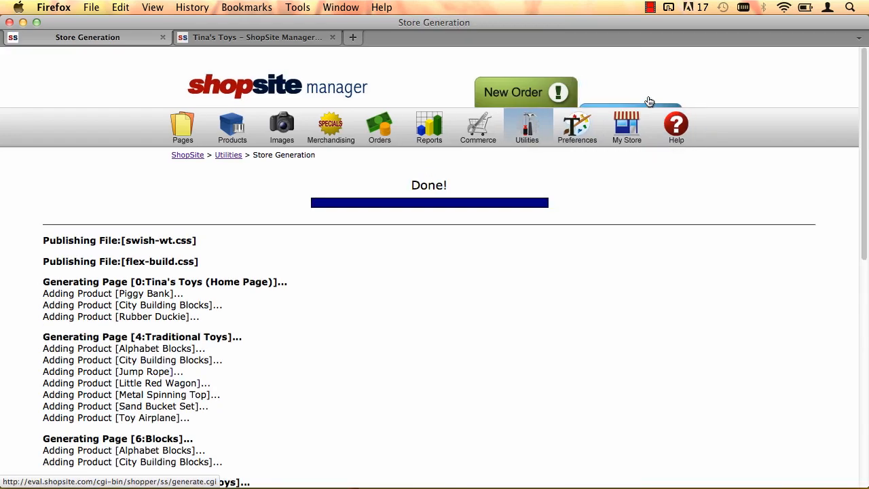